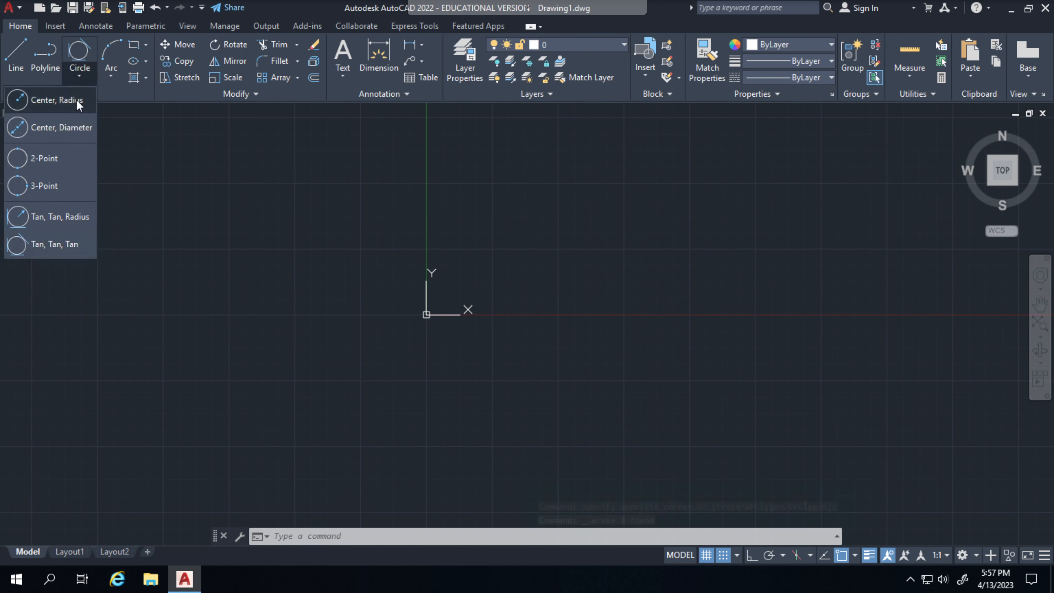
pyautogui.moveTo(72, 128)
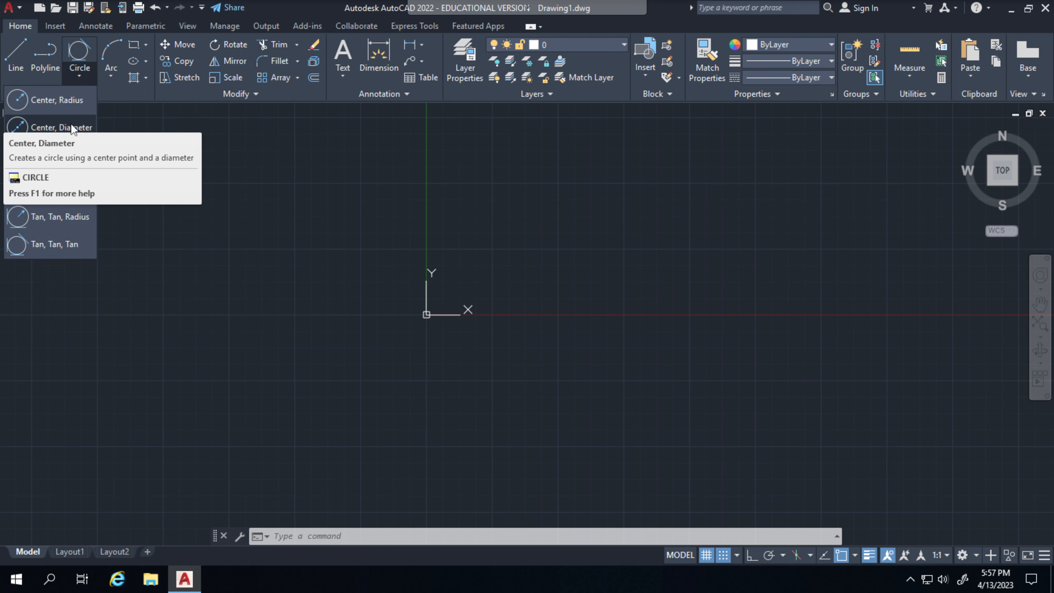
# Start a center-diameter circle for the 3-diameter circle at the origin
pyautogui.click(52, 127)
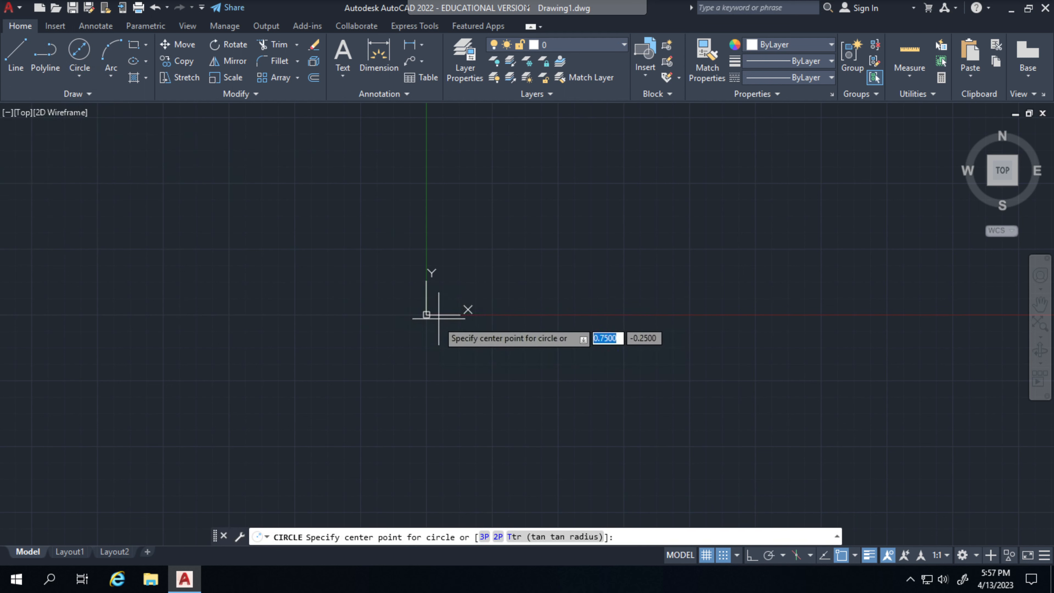
pyautogui.moveTo(427, 314)
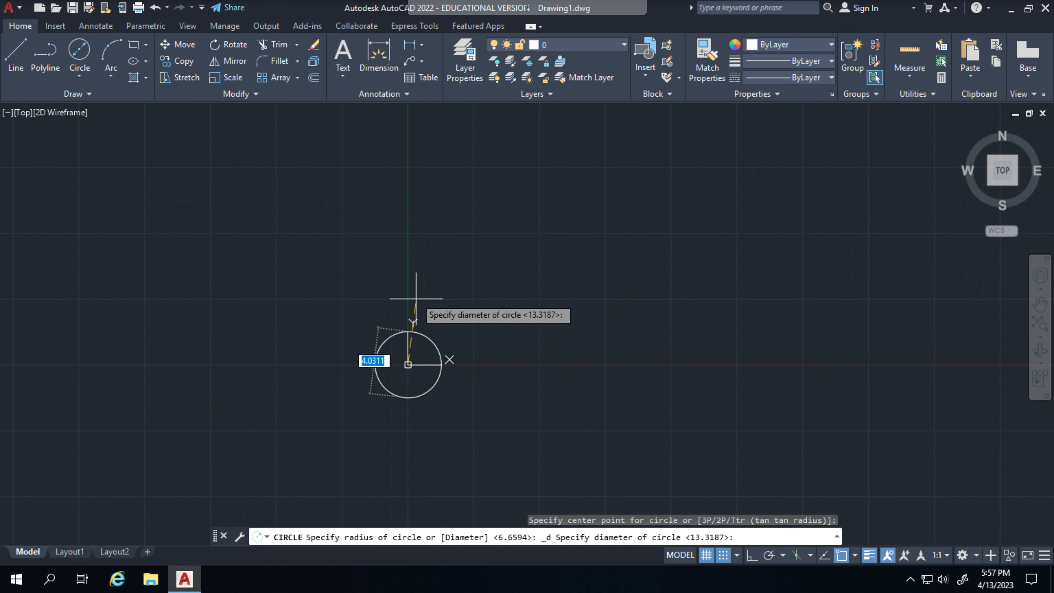
pyautogui.moveTo(511, 373)
pyautogui.write('3')
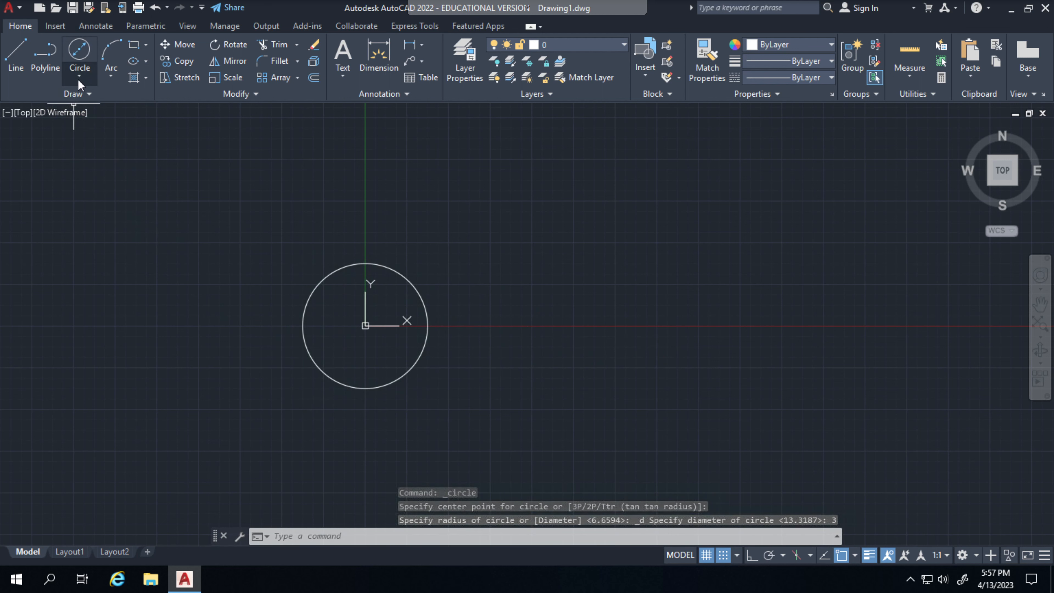
# Draw a larger center-diameter circle on the first circle's center with Snap off
pyautogui.click(79, 67)
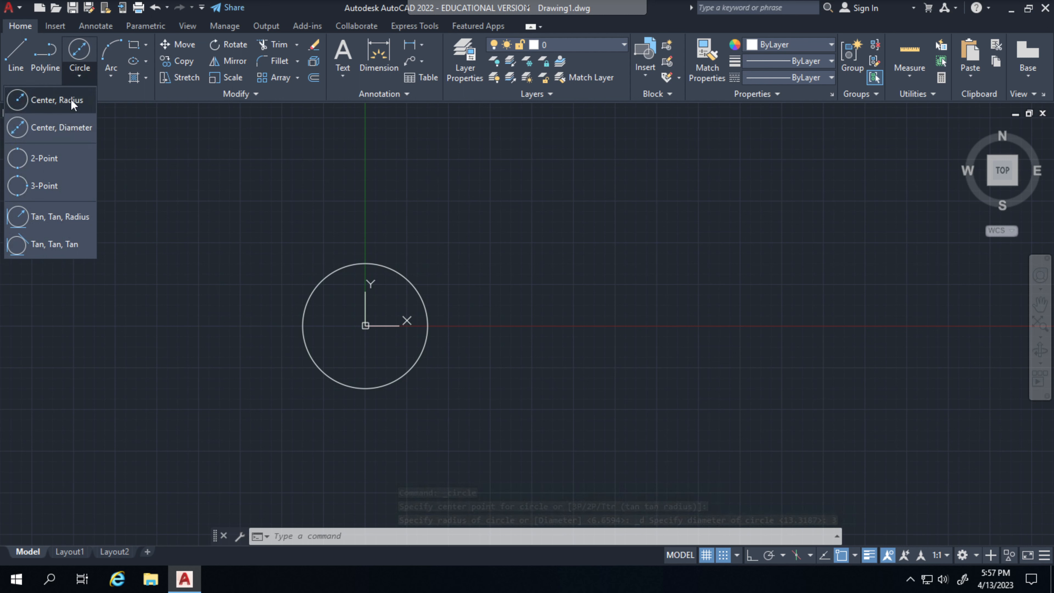
pyautogui.click(49, 99)
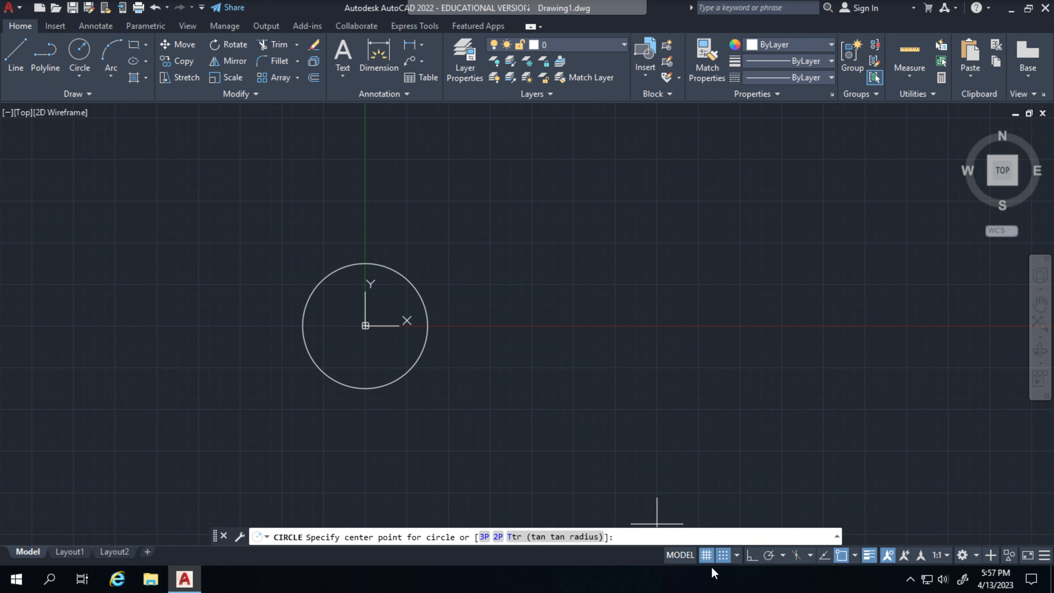
pyautogui.click(722, 554)
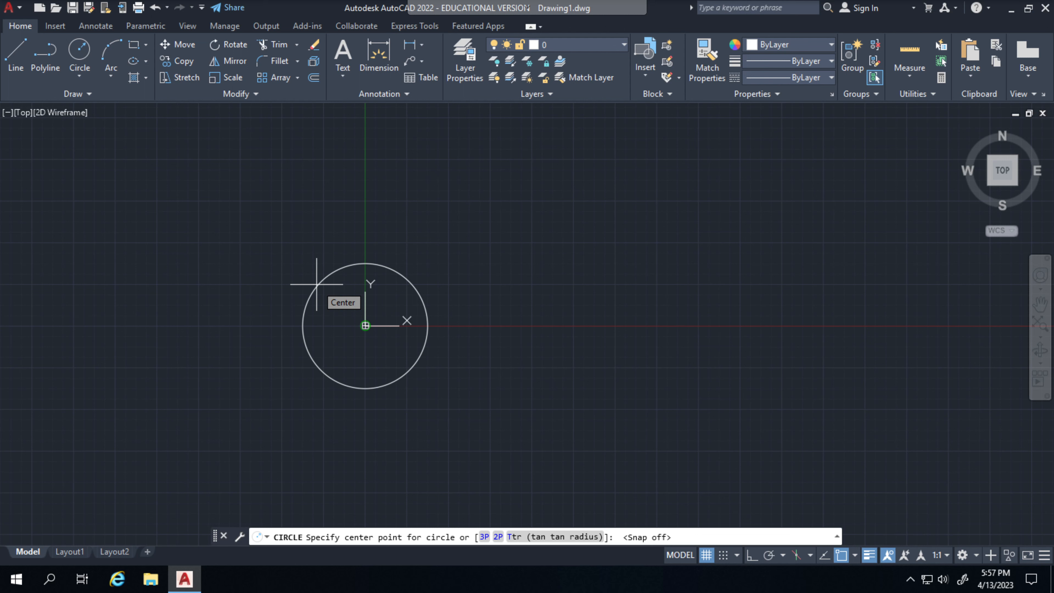
pyautogui.click(365, 325)
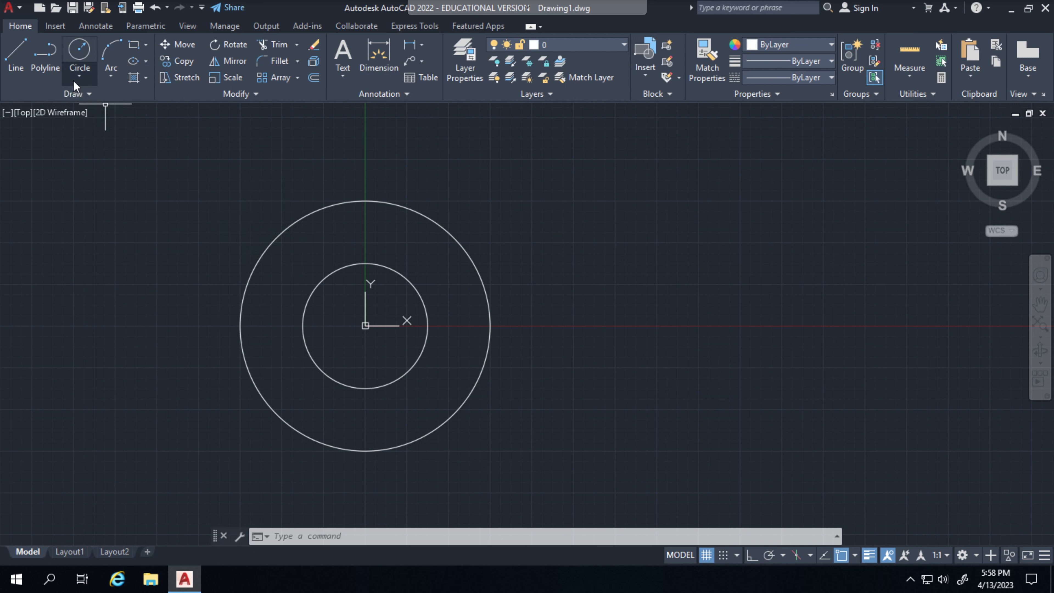
# Draw a circle of diameter 1.5 centered 7 units right of the origin
pyautogui.click(78, 53)
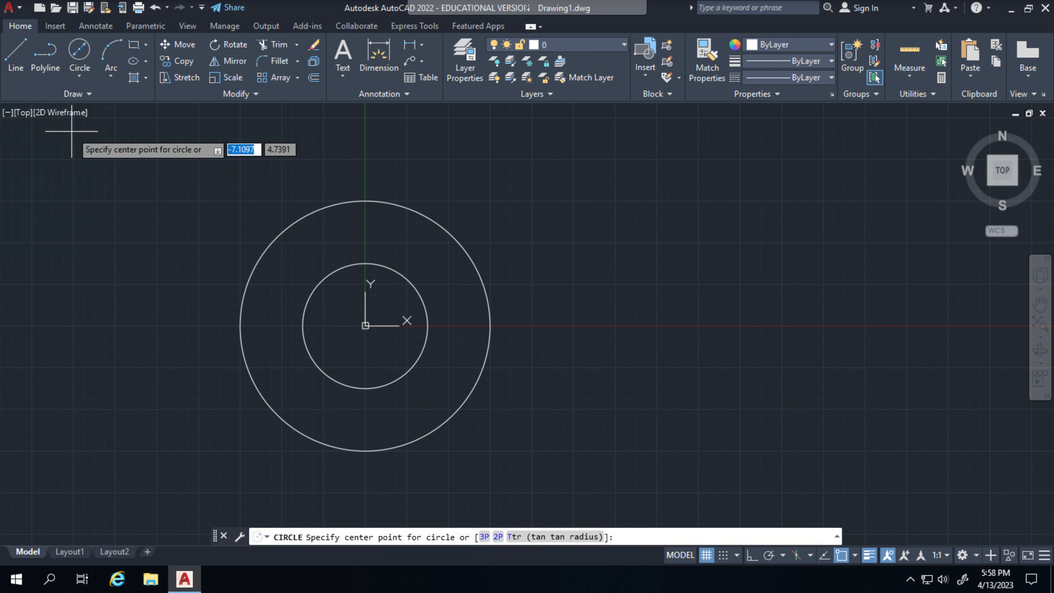
pyautogui.moveTo(558, 303)
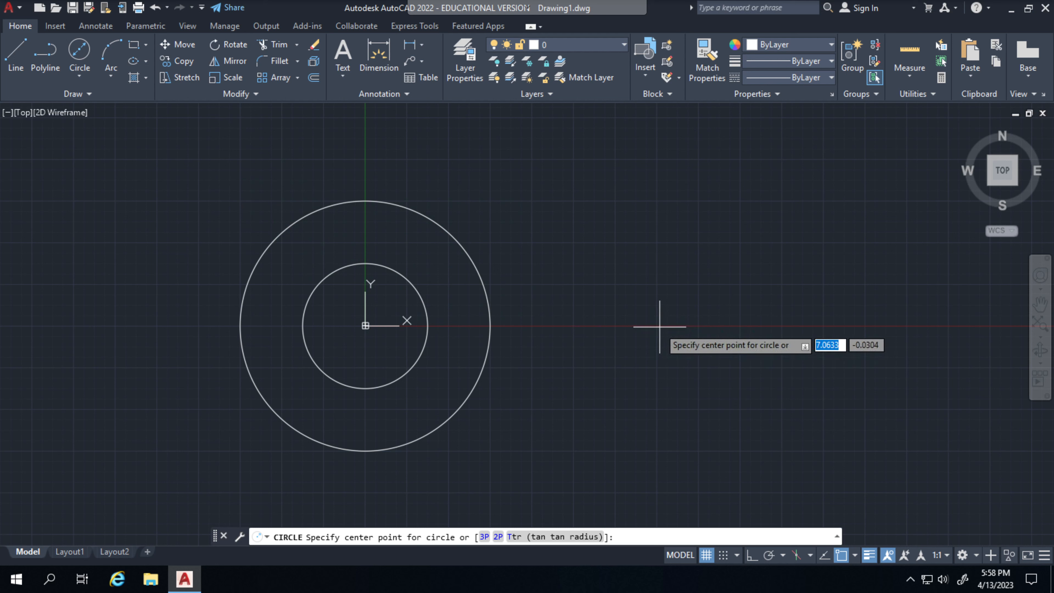
pyautogui.moveTo(699, 506)
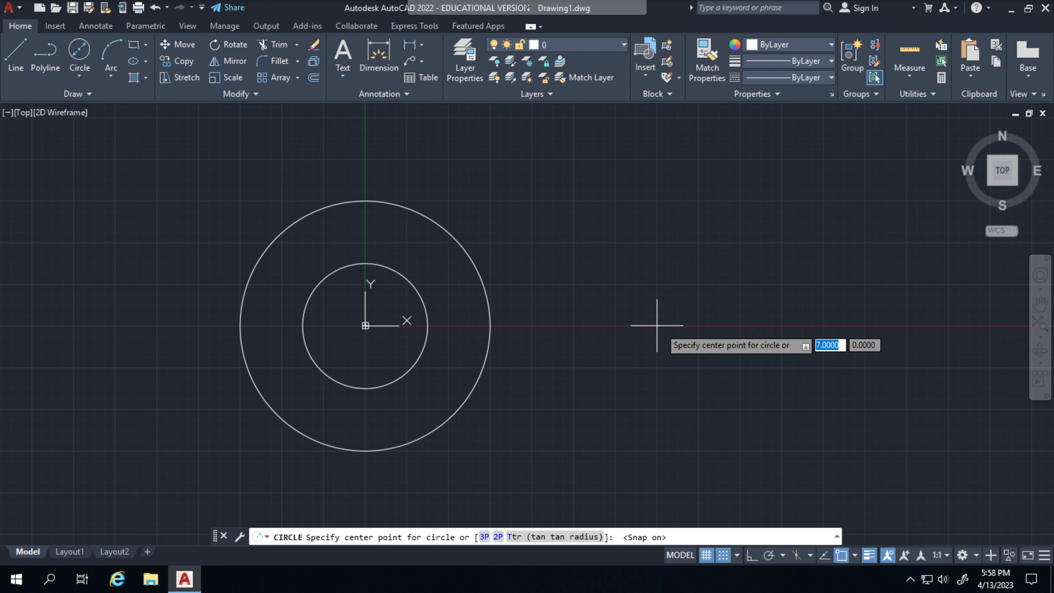
pyautogui.write('dius')
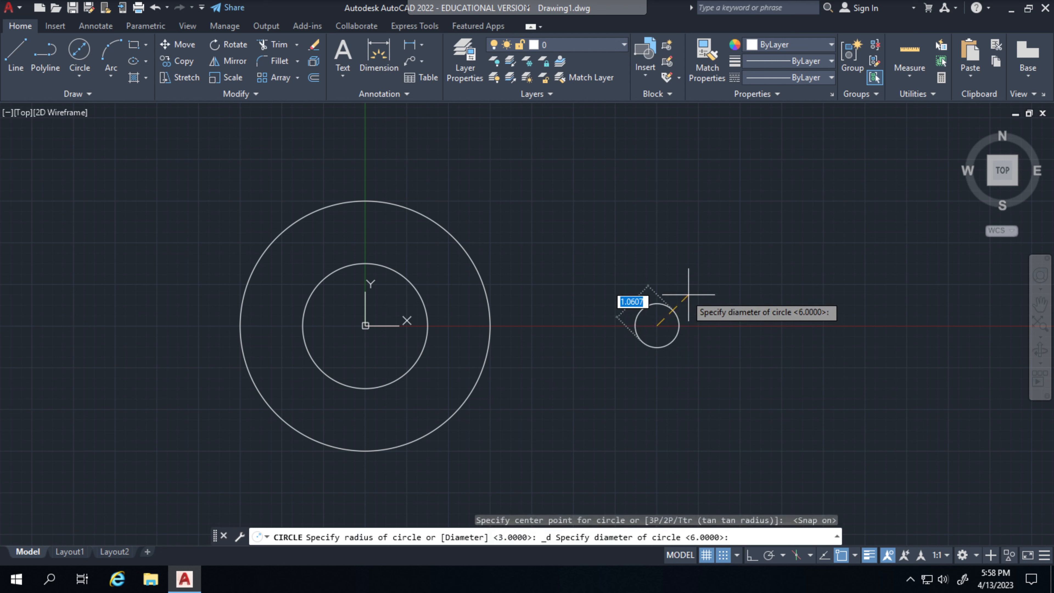
pyautogui.write('1.5')
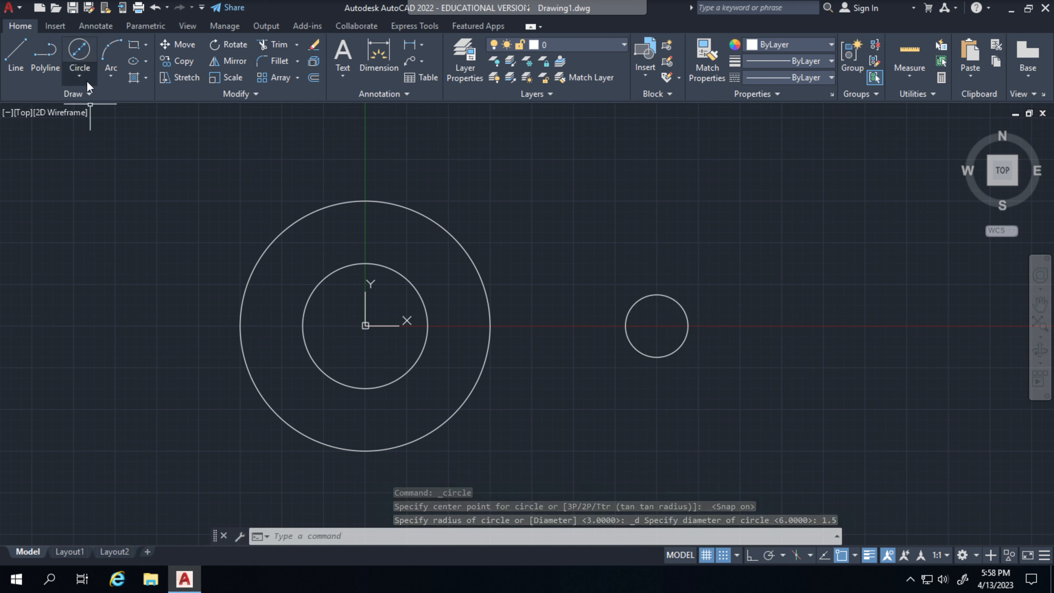
# Draw a radius-1.5 circle concentric with that small circle
pyautogui.click(79, 57)
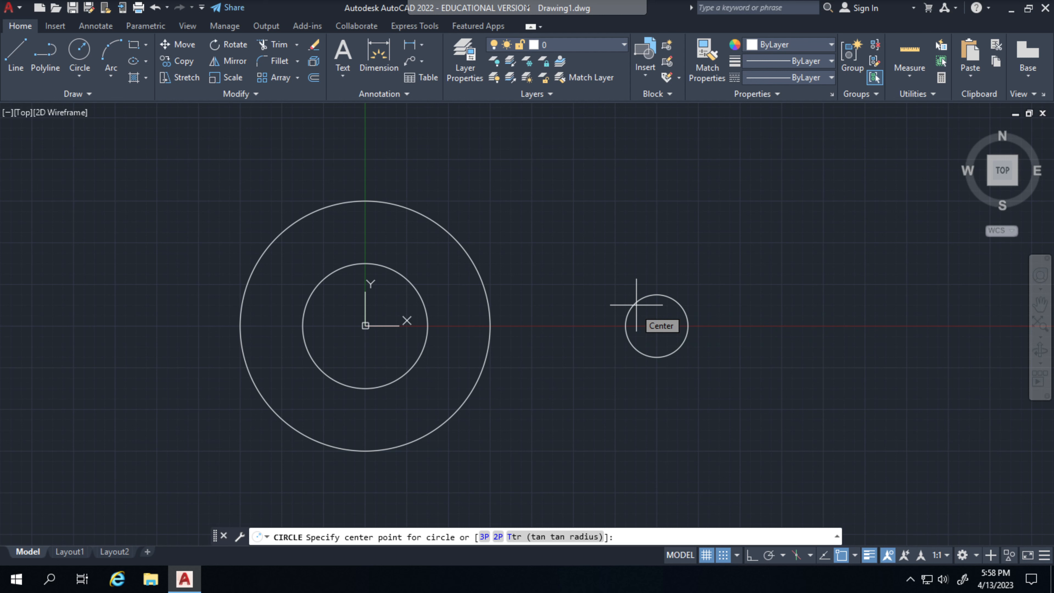
pyautogui.click(657, 324)
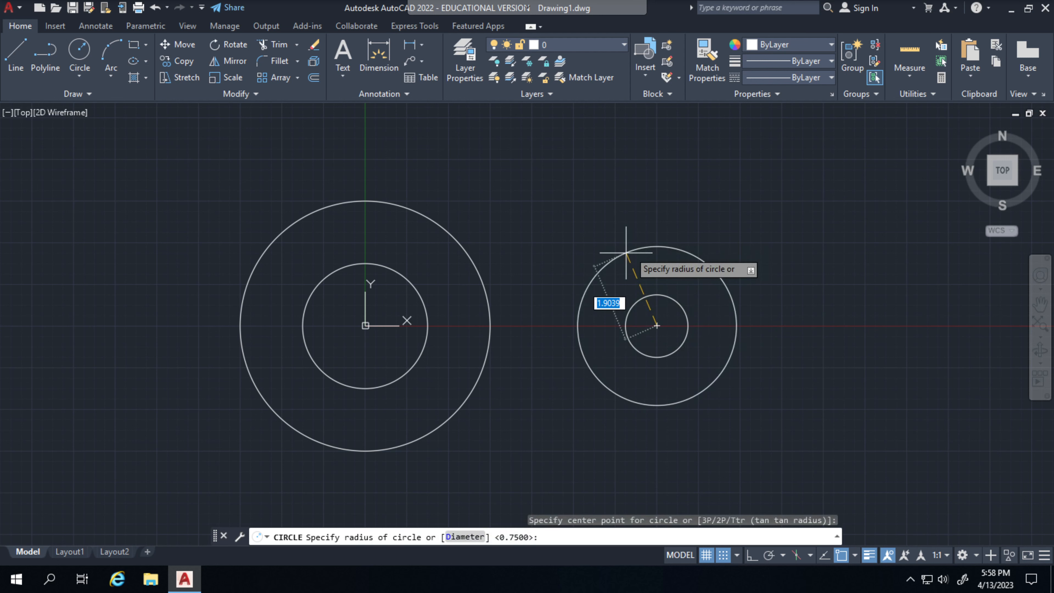
pyautogui.write('1.5')
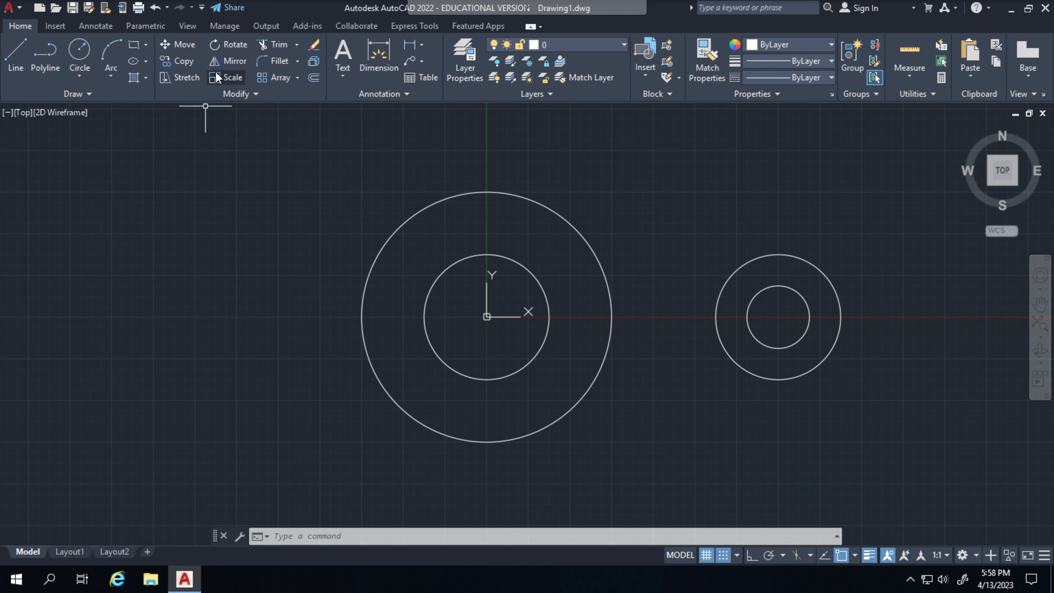
pyautogui.moveTo(225, 181)
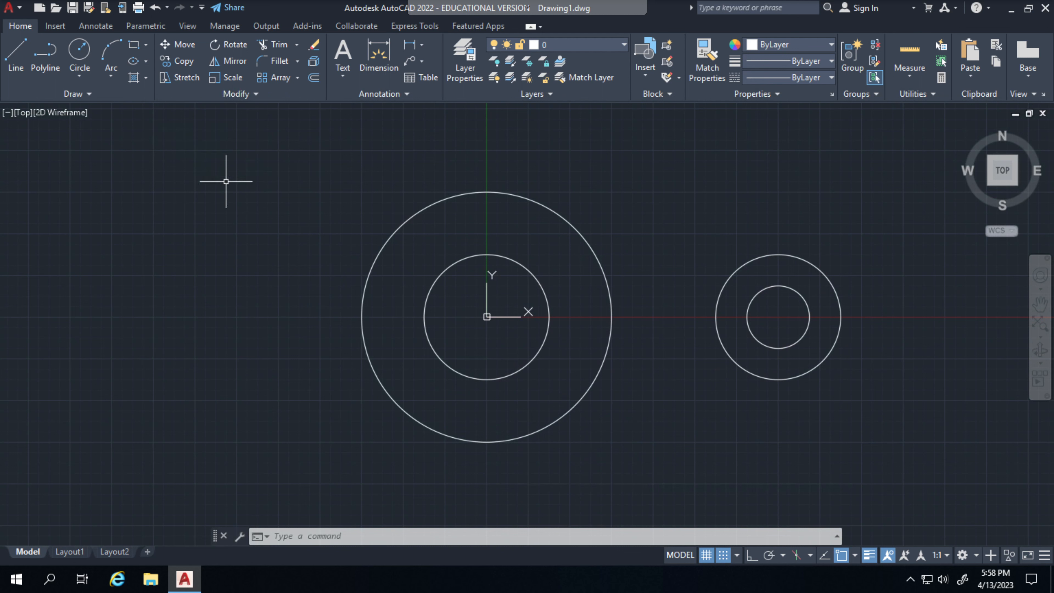
pyautogui.moveTo(137, 306)
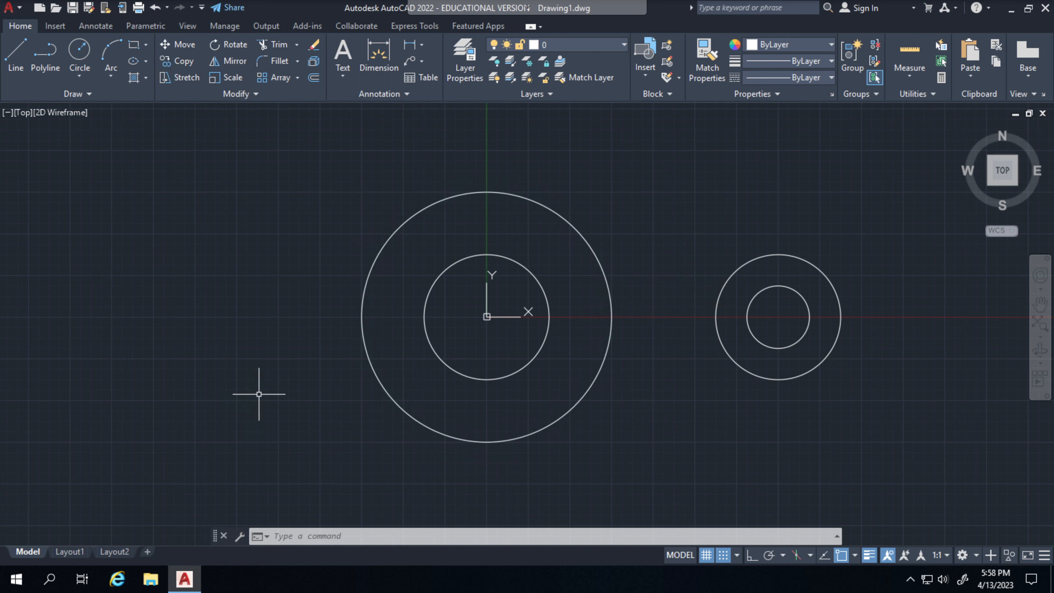
# Draw the left inner circle and a concentric outer circle of radius 1.5
pyautogui.click(79, 55)
pyautogui.write('1.5')
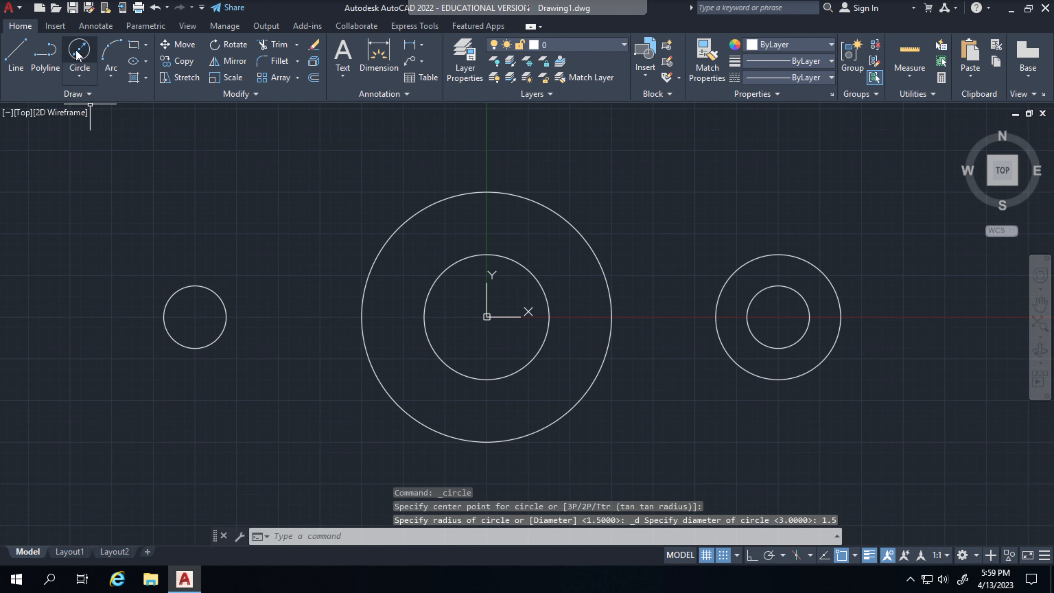
pyautogui.click(78, 56)
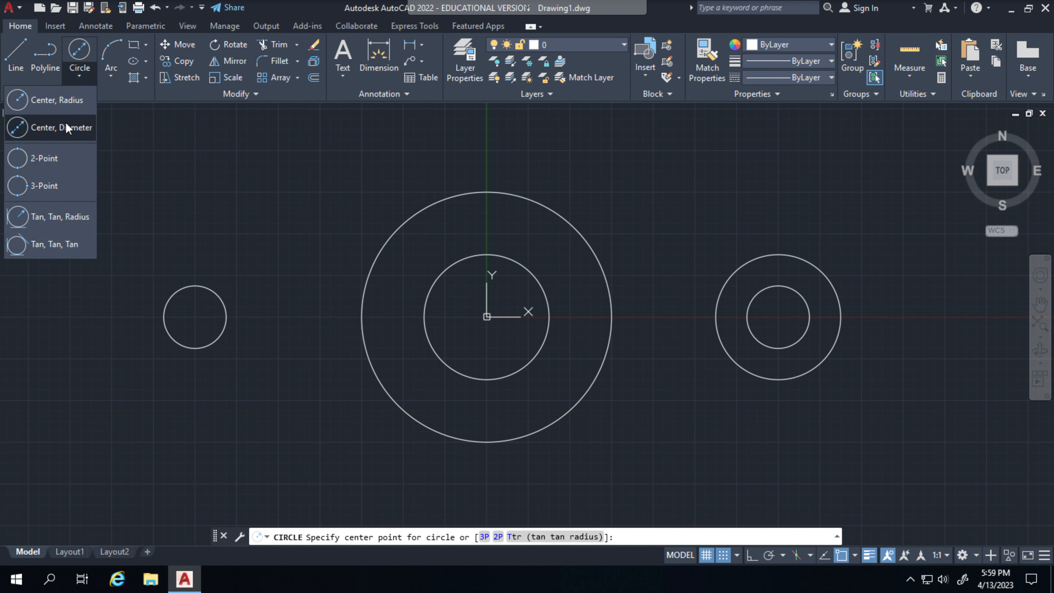
pyautogui.moveTo(66, 127)
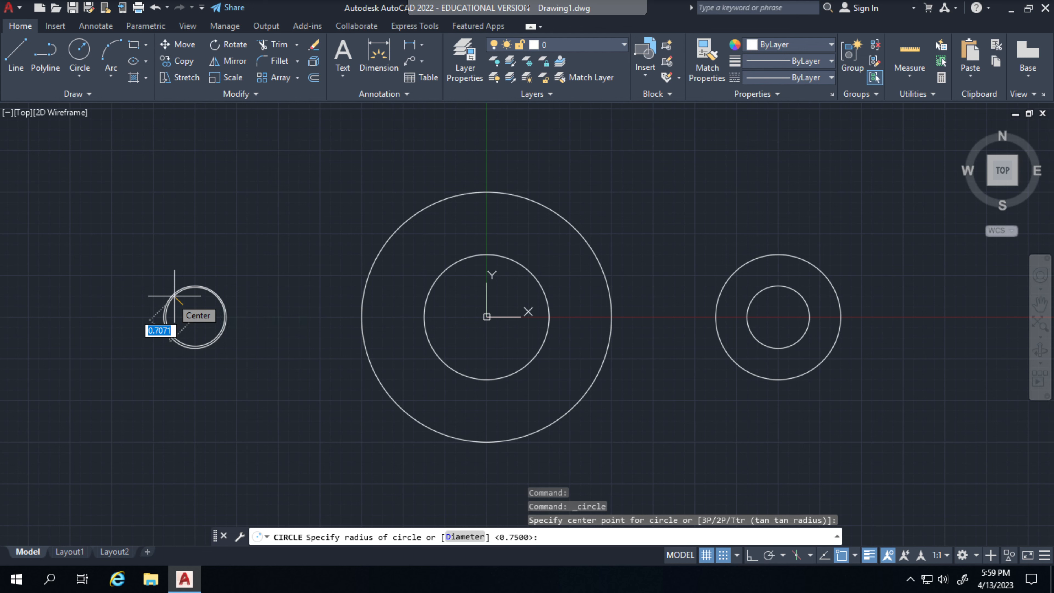
pyautogui.write('1.5')
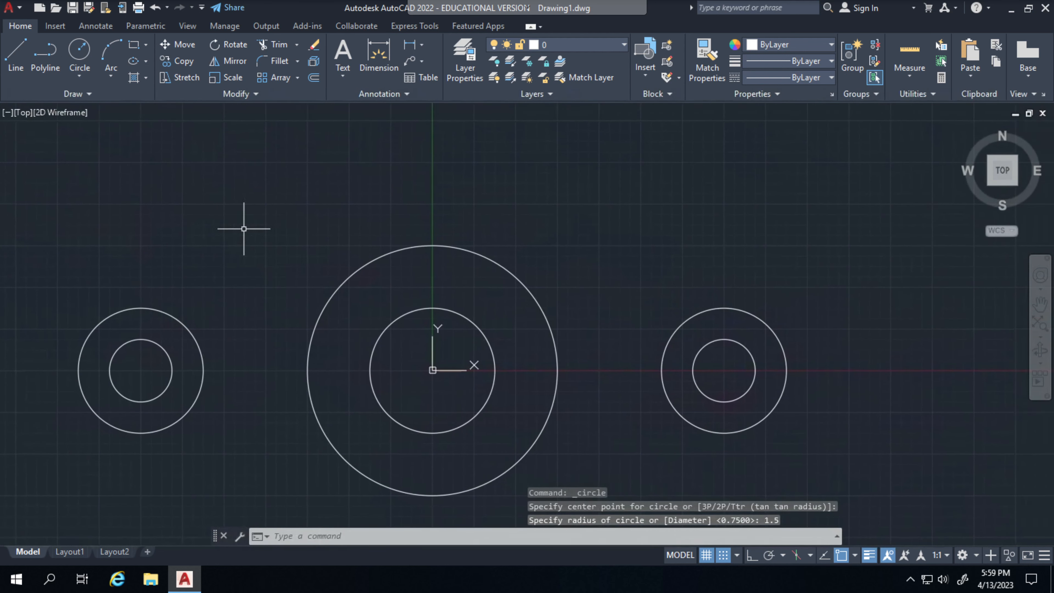
pyautogui.click(78, 67)
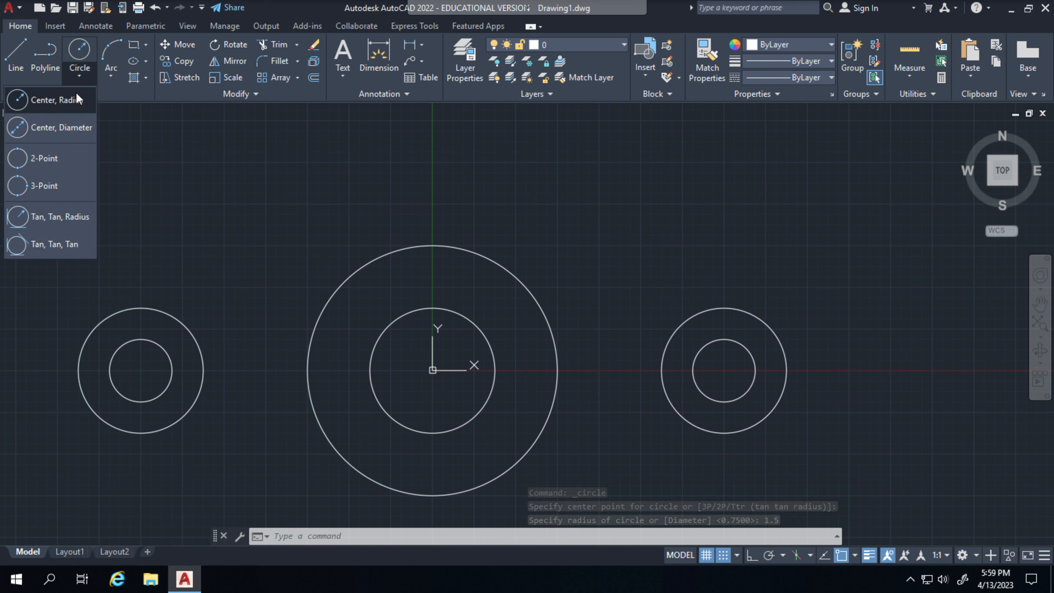
# Draw a radius-5 circle tangent to the central and left outer circles
pyautogui.click(59, 216)
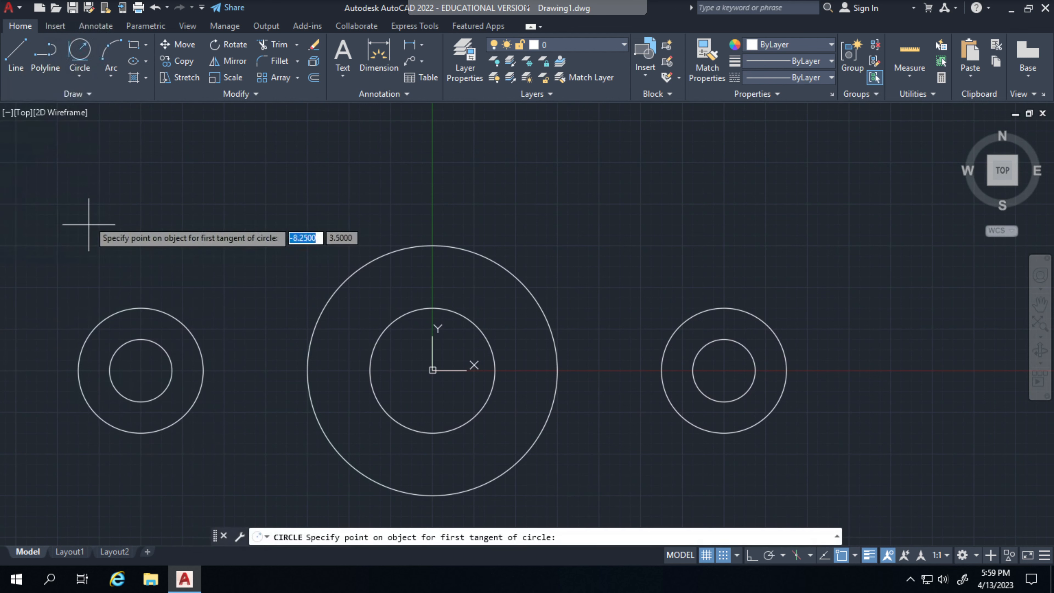
pyautogui.moveTo(359, 267)
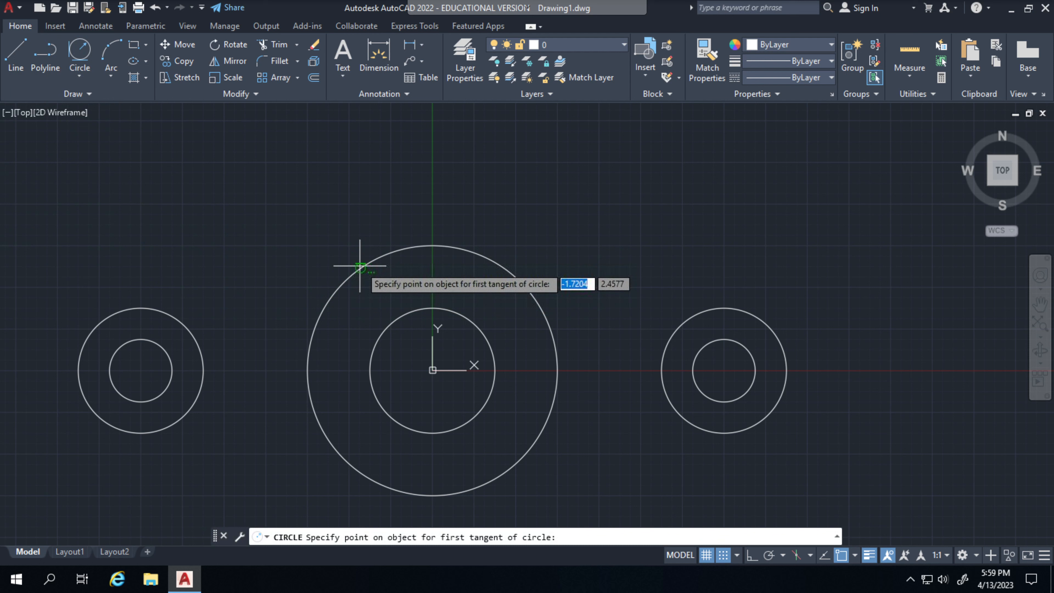
pyautogui.click(359, 264)
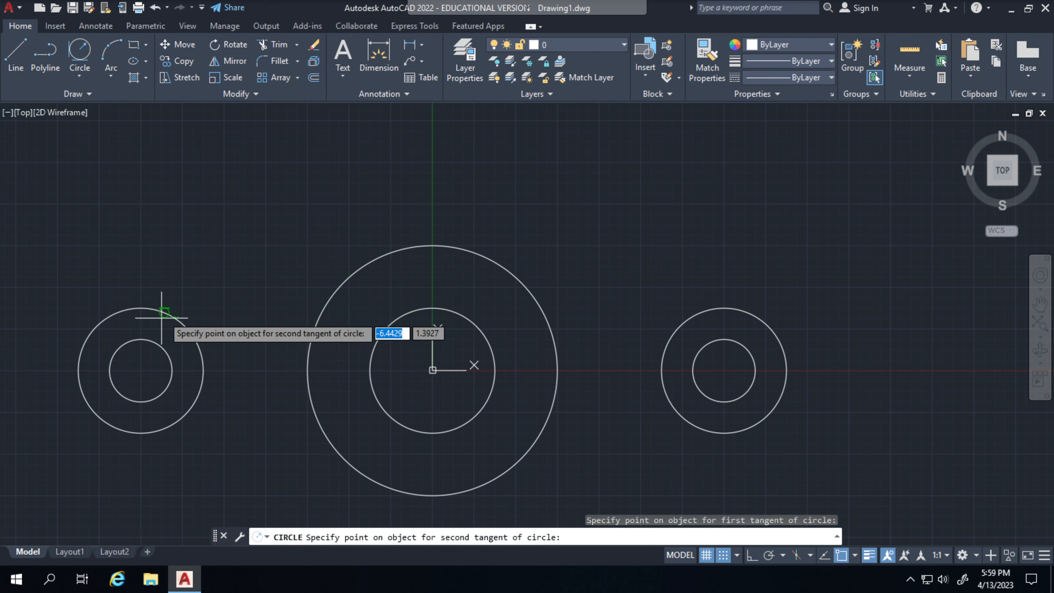
pyautogui.click(161, 312)
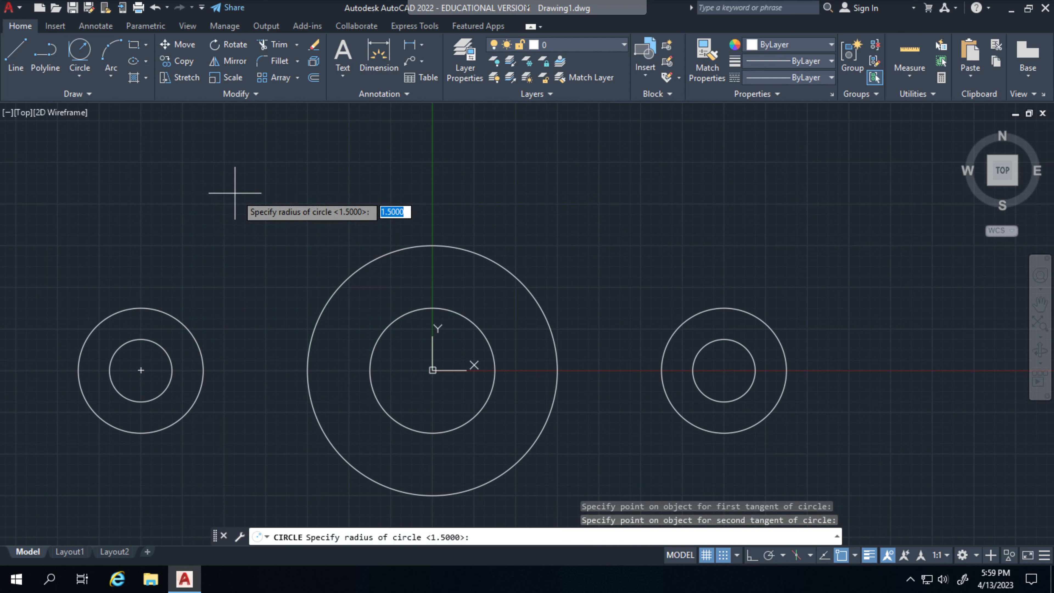
pyautogui.write('5')
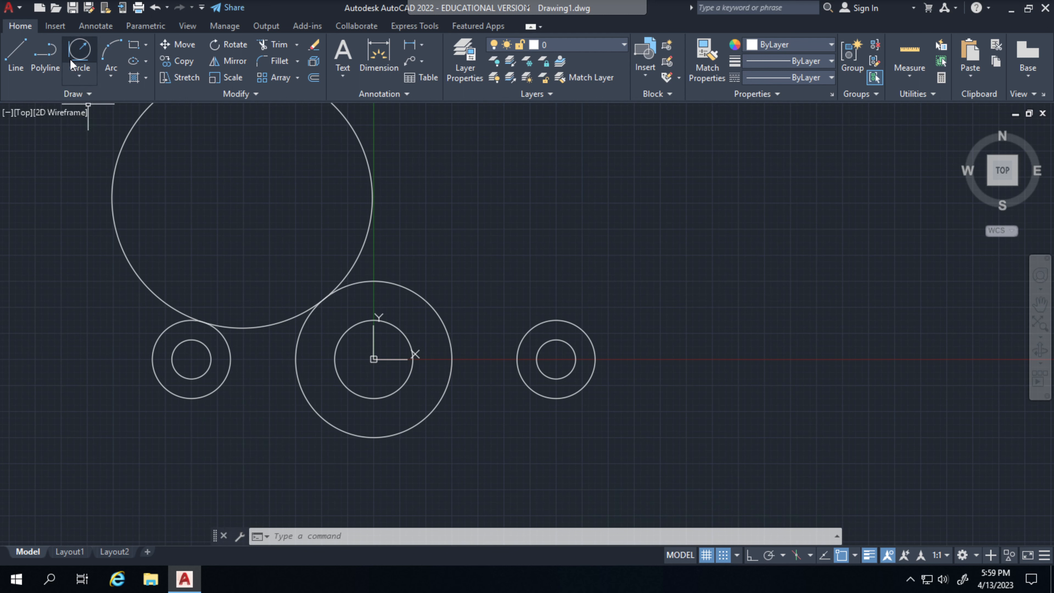
# Draw a second tangent circle below, accepting the default radius 5
pyautogui.click(78, 52)
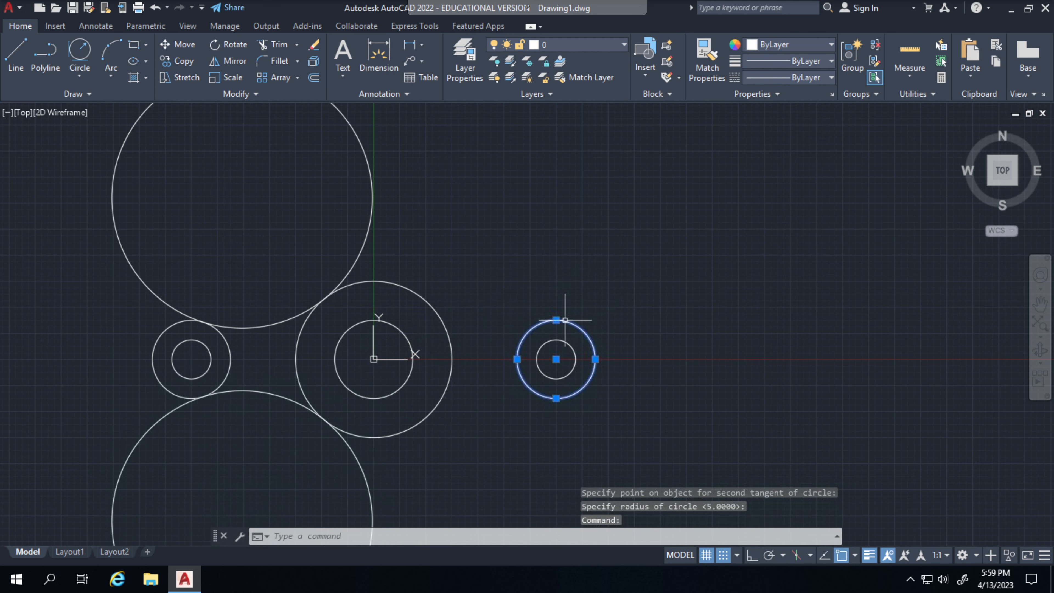
pyautogui.click(78, 54)
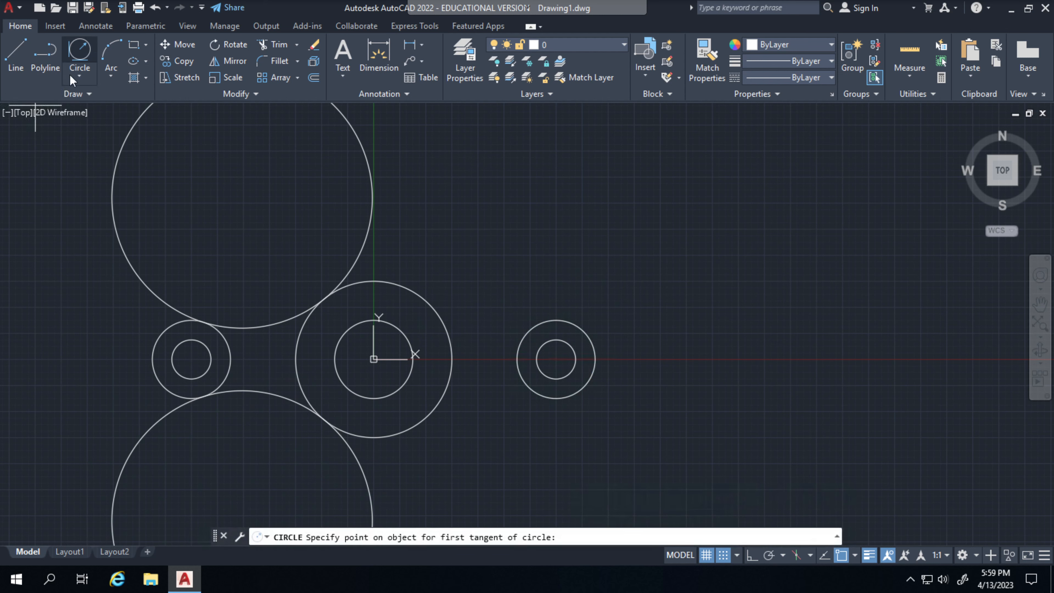
pyautogui.click(79, 79)
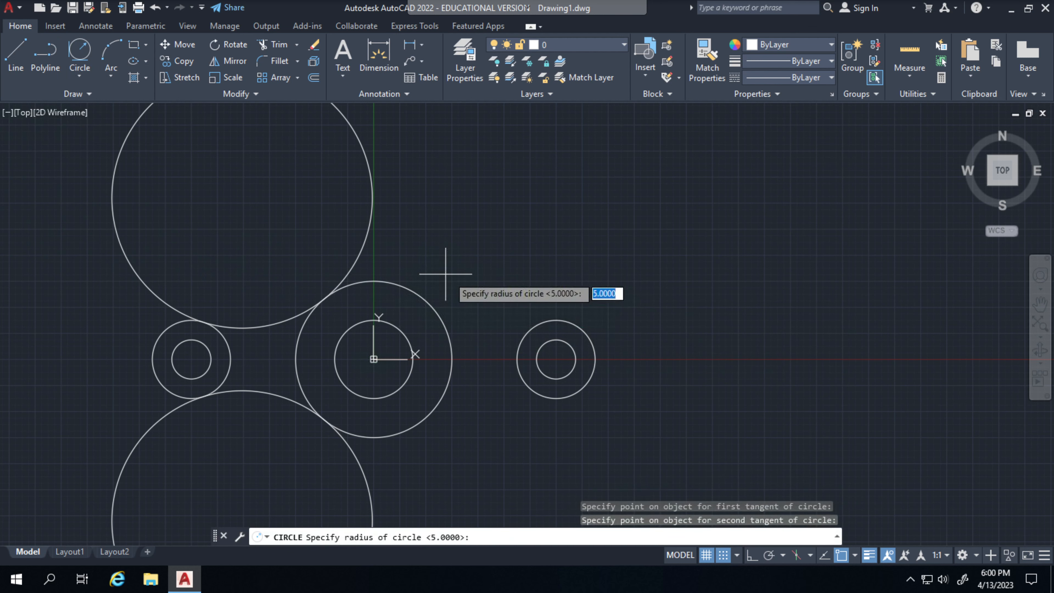
pyautogui.press('Return')
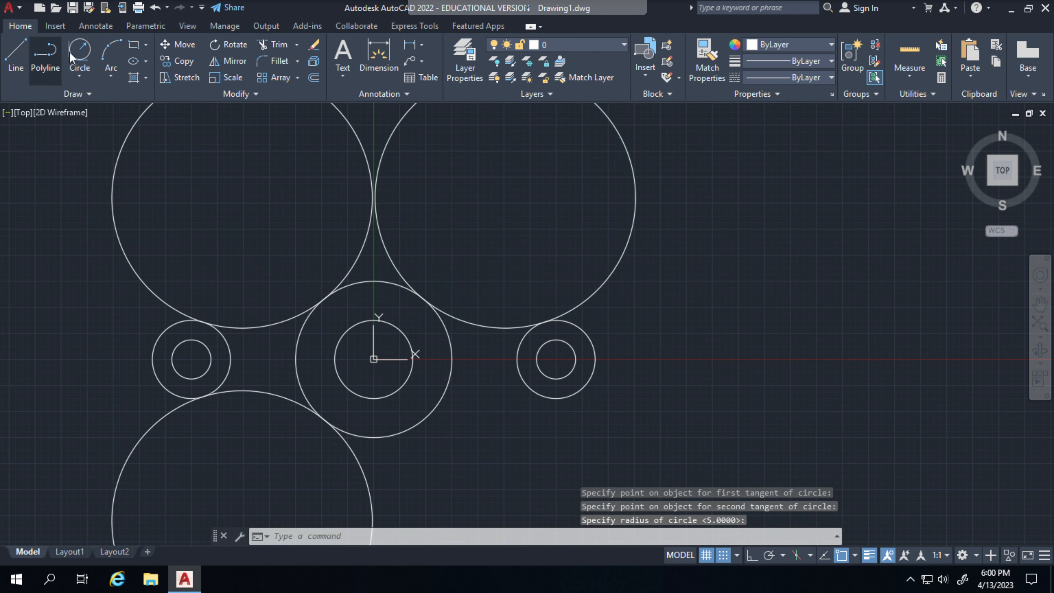
# Start a Tan, Tan, Radius circle tangent to the right and central outer circles
pyautogui.click(79, 56)
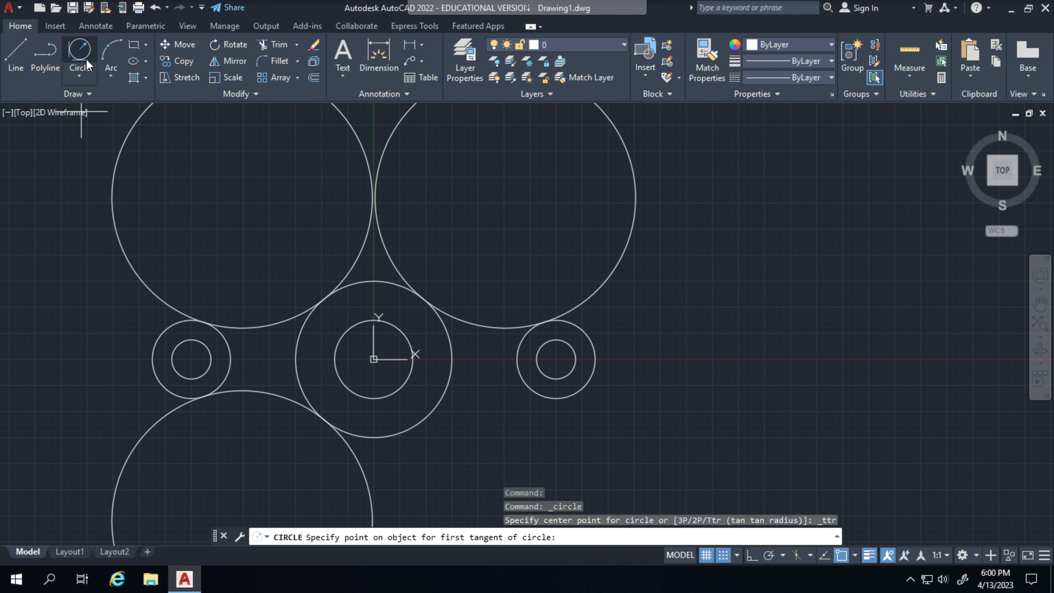
pyautogui.click(78, 67)
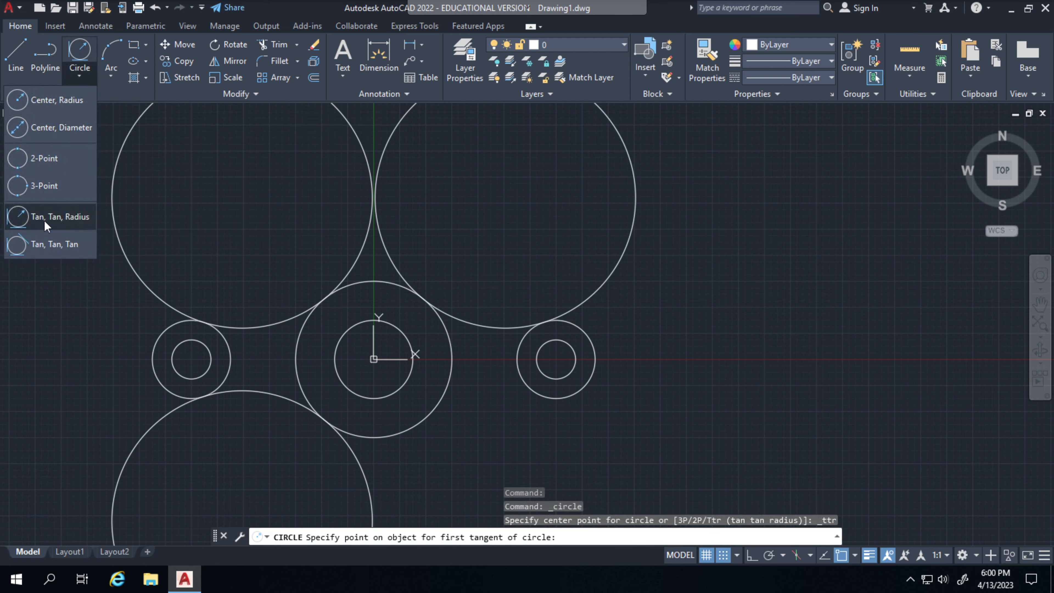
pyautogui.moveTo(49, 216)
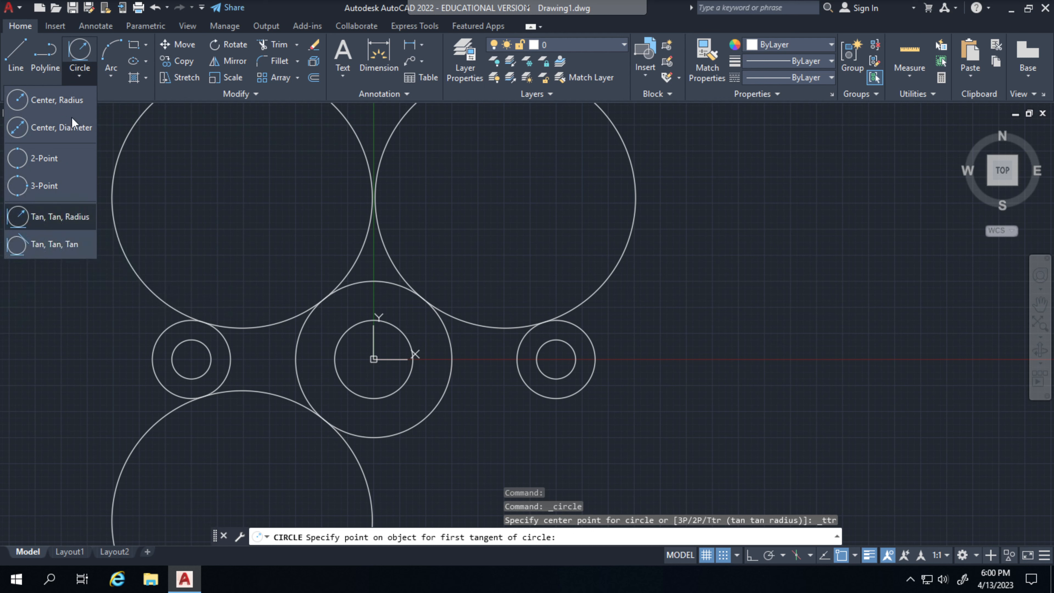
pyautogui.click(63, 215)
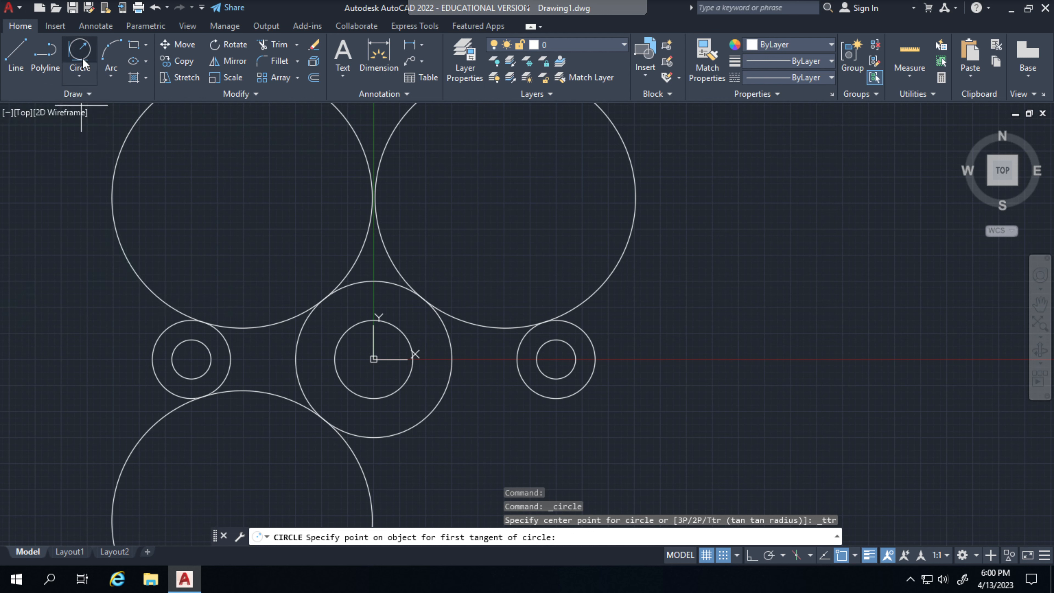
pyautogui.moveTo(563, 413)
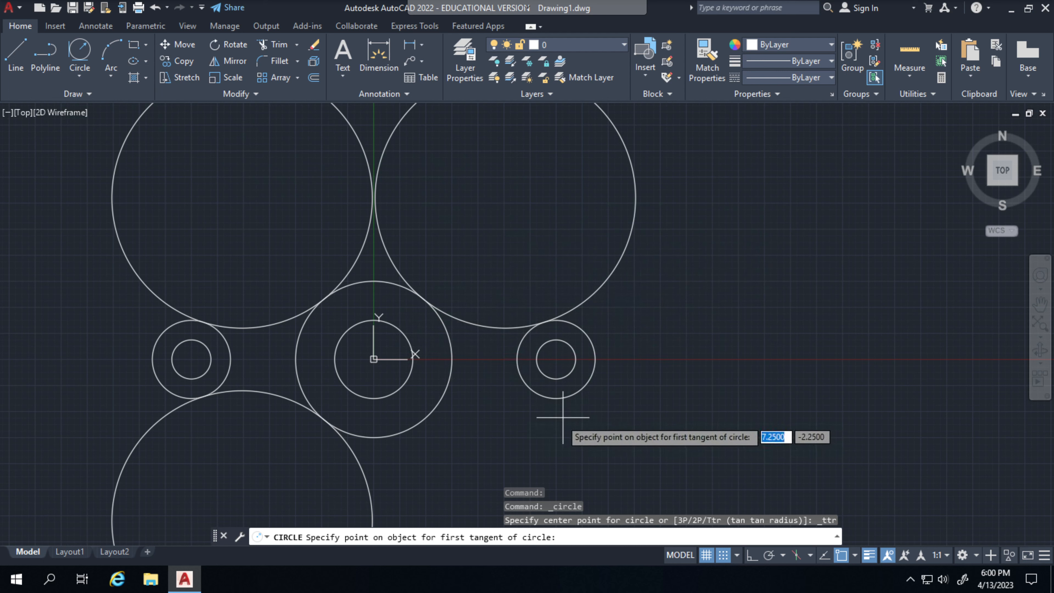
pyautogui.click(565, 410)
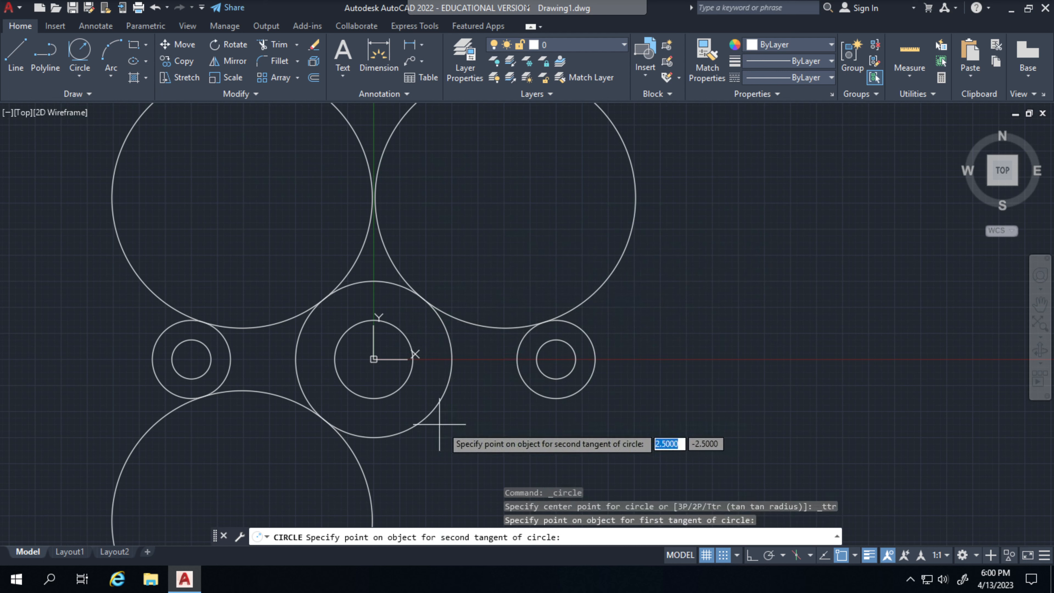
pyautogui.click(454, 411)
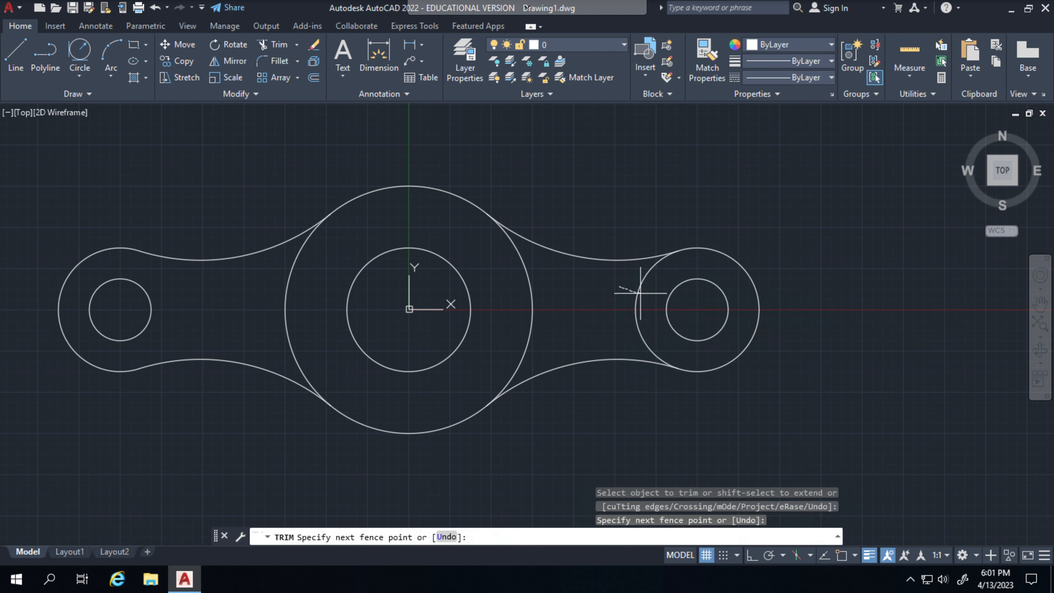
# Trim away the remaining circle portions on the right to leave a clean outline
pyautogui.click(642, 293)
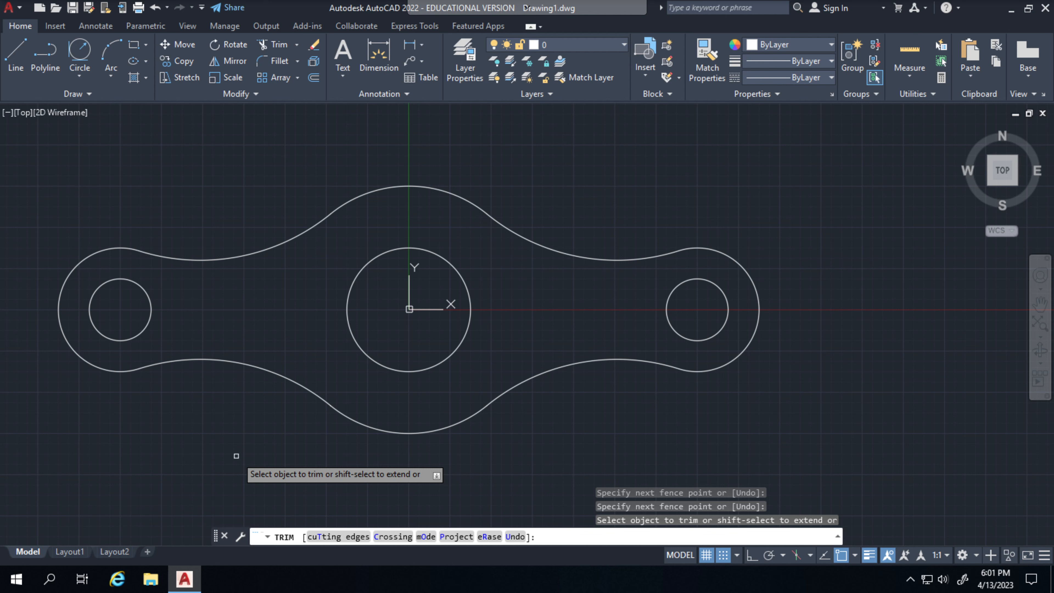
pyautogui.press('f5')
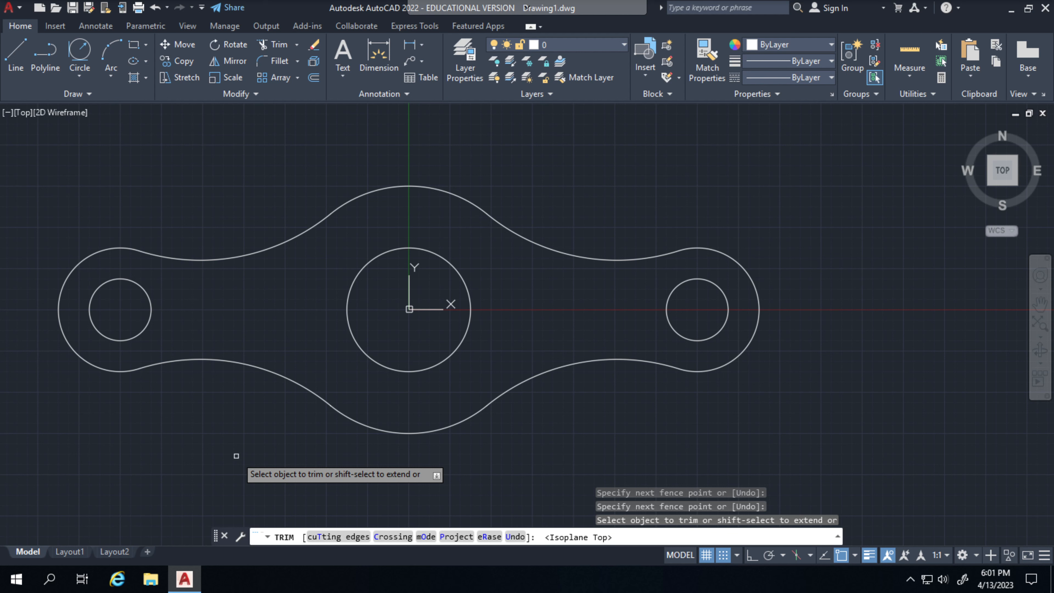